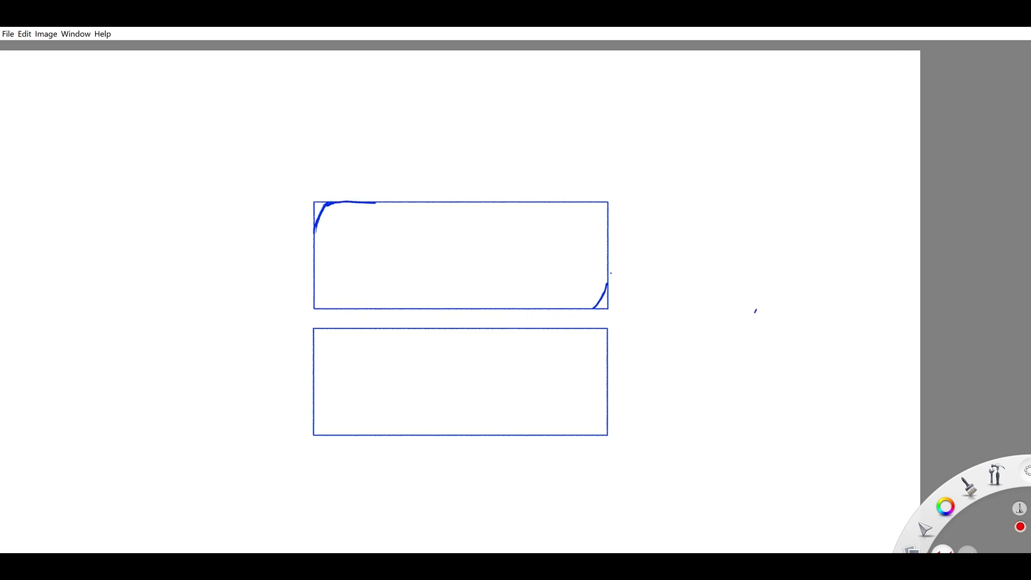
Draw a diagonal guide and sketch rough blue superior and inferior clavicle outlines in their boxes
drag(316, 204, 603, 304)
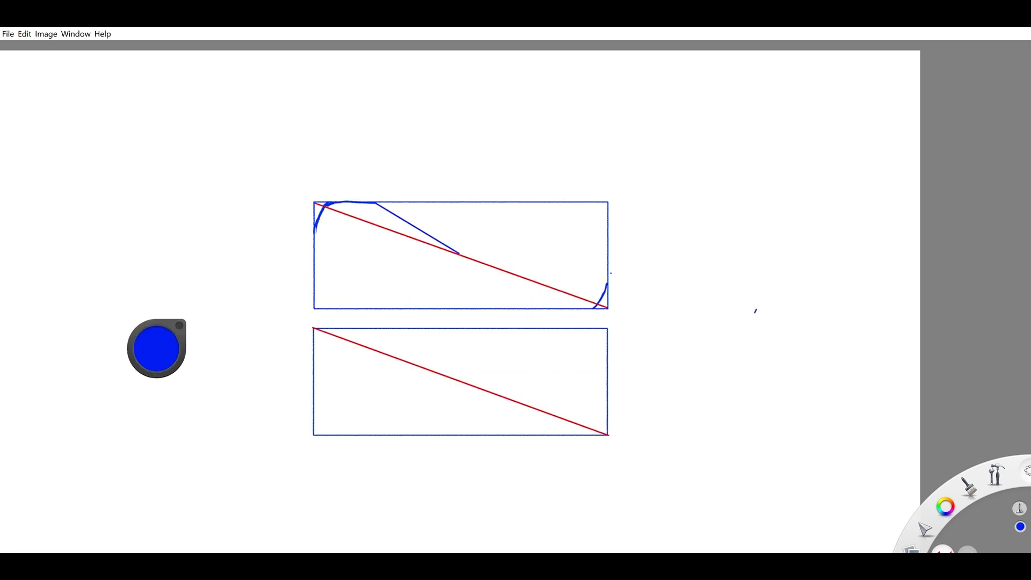
drag(316, 236, 601, 269)
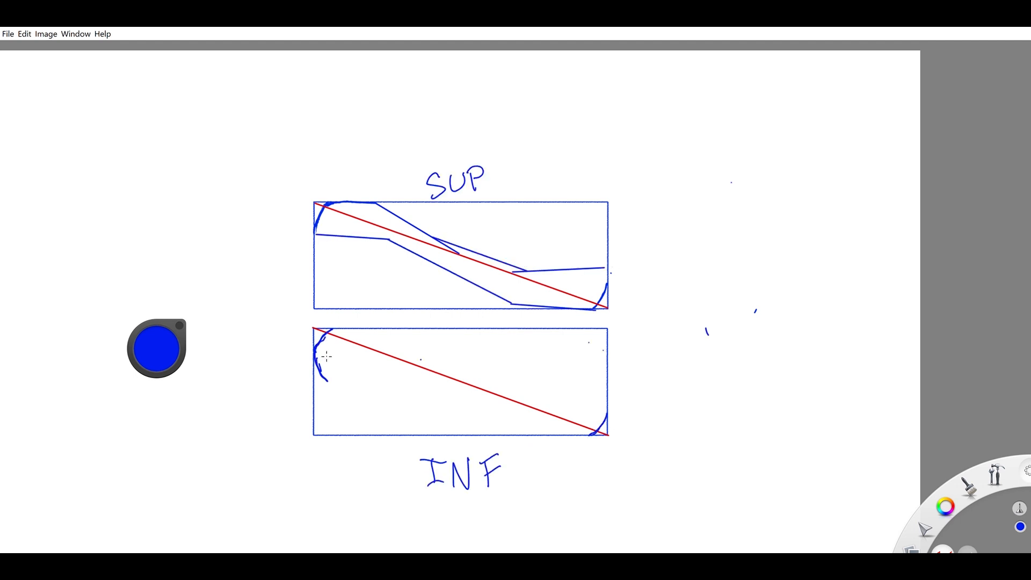
drag(434, 365, 595, 407)
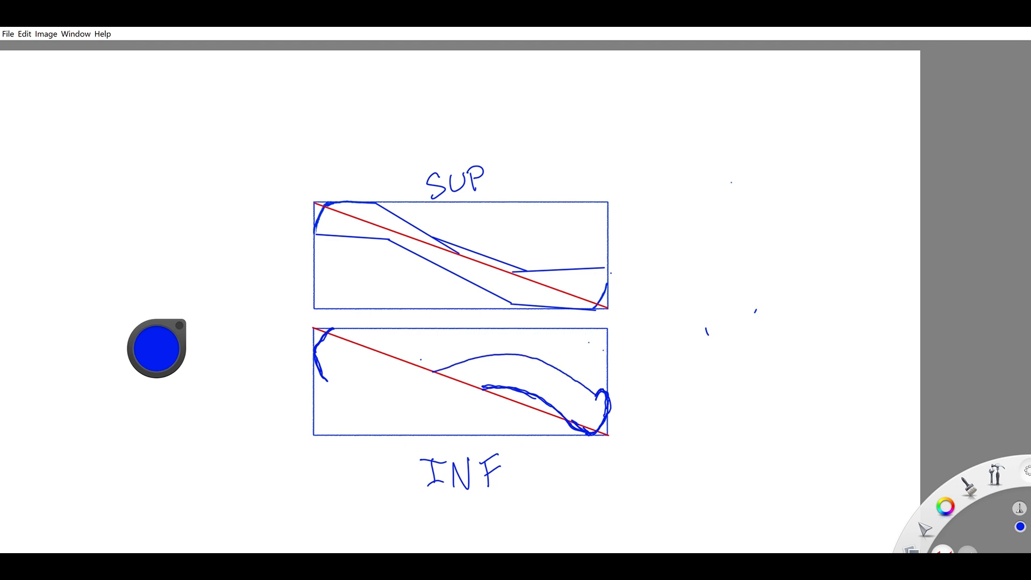
drag(335, 327, 490, 391)
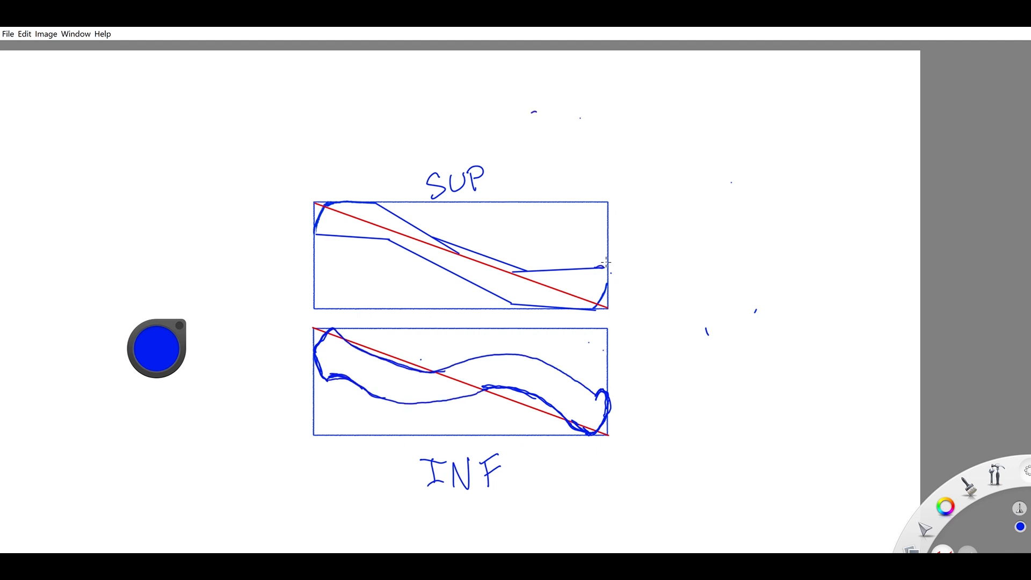
drag(434, 230, 598, 269)
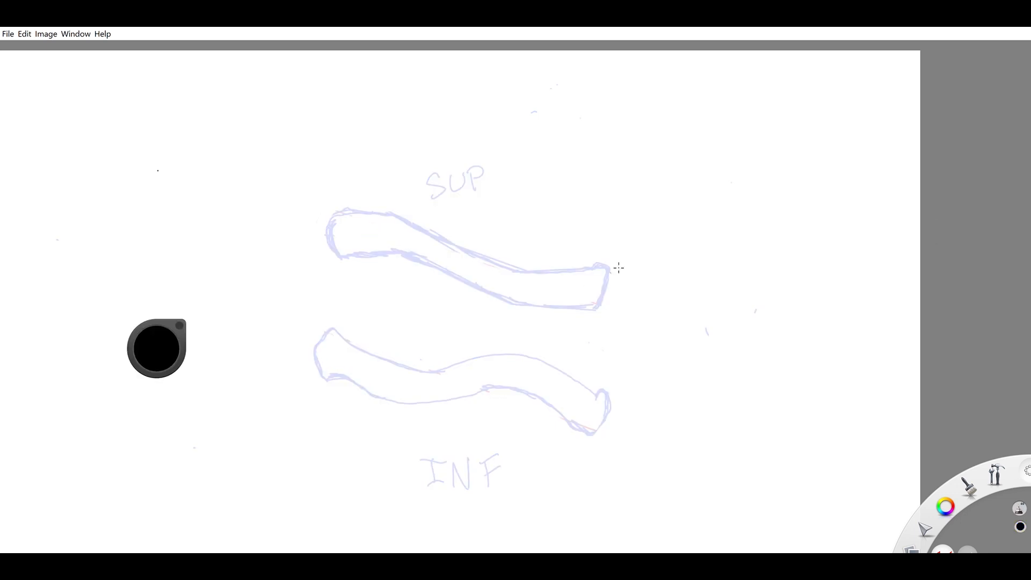
Trace a crisp black contour over the clavicle's long shaft and rounded end
drag(606, 269, 595, 310)
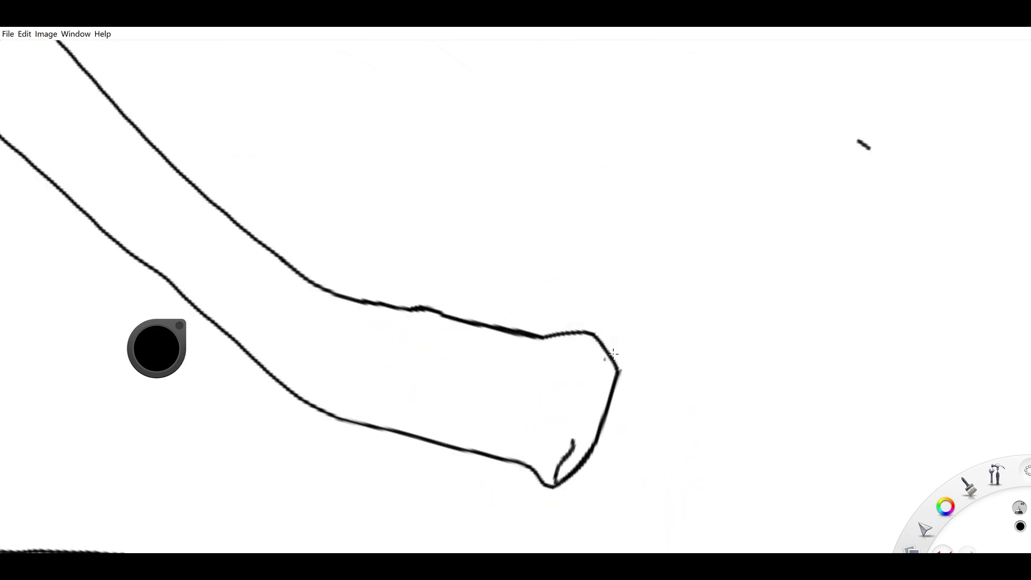
Hatch pencil shading onto both rounded ends and along the shaft of the superior clavicle
drag(611, 355, 569, 473)
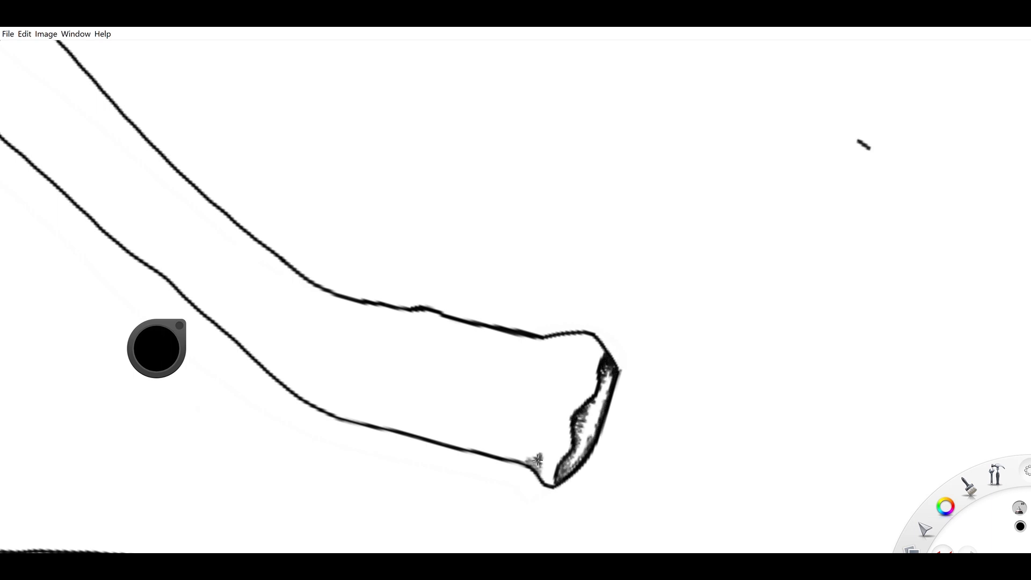
drag(430, 418, 542, 460)
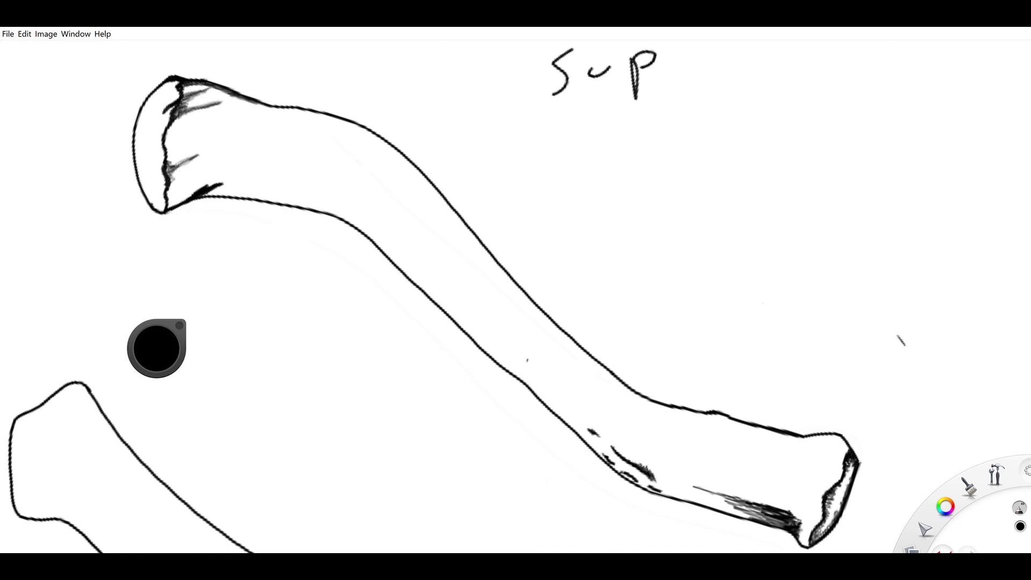
drag(263, 111, 500, 276)
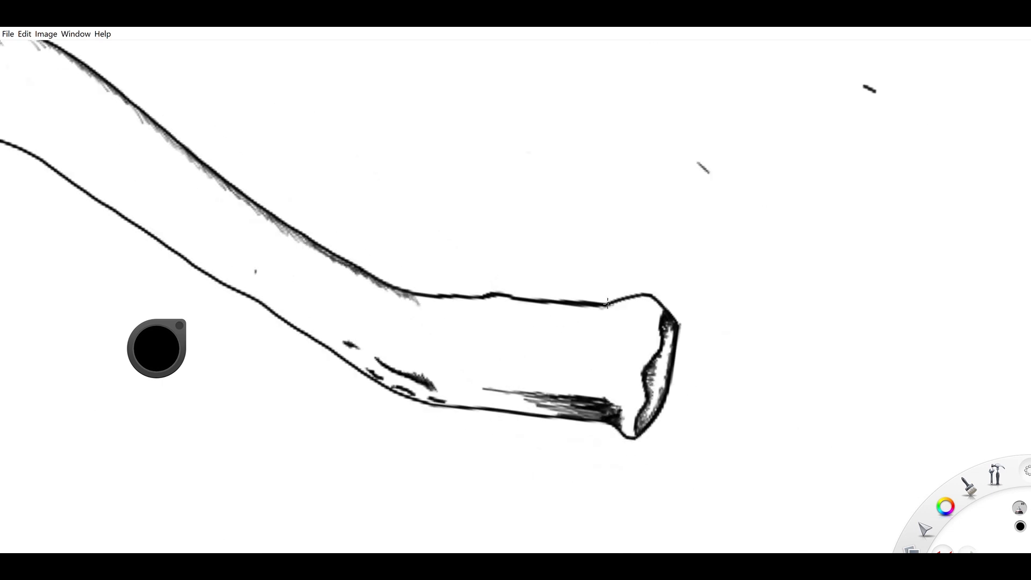
drag(411, 299, 608, 329)
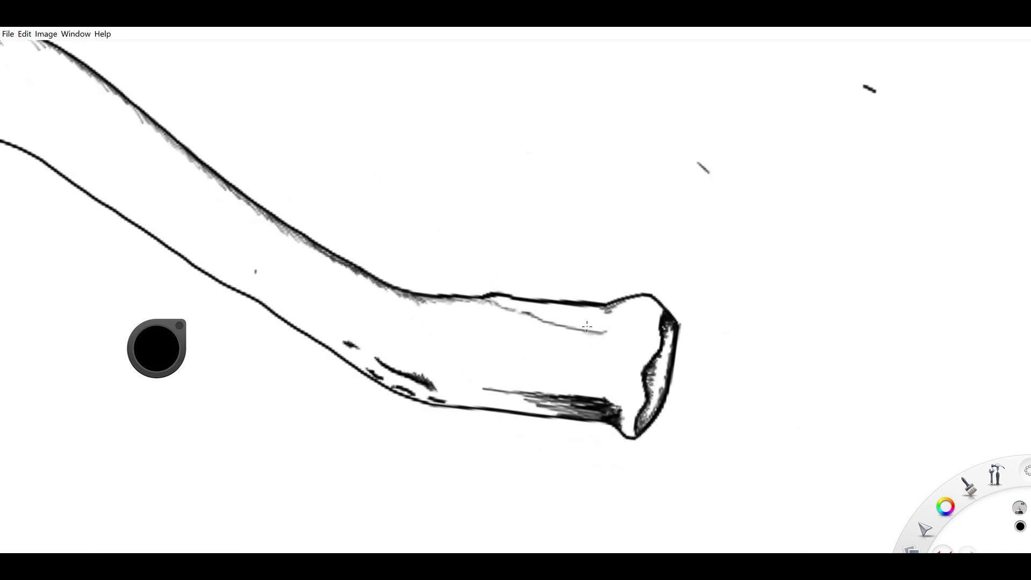
drag(309, 230, 237, 355)
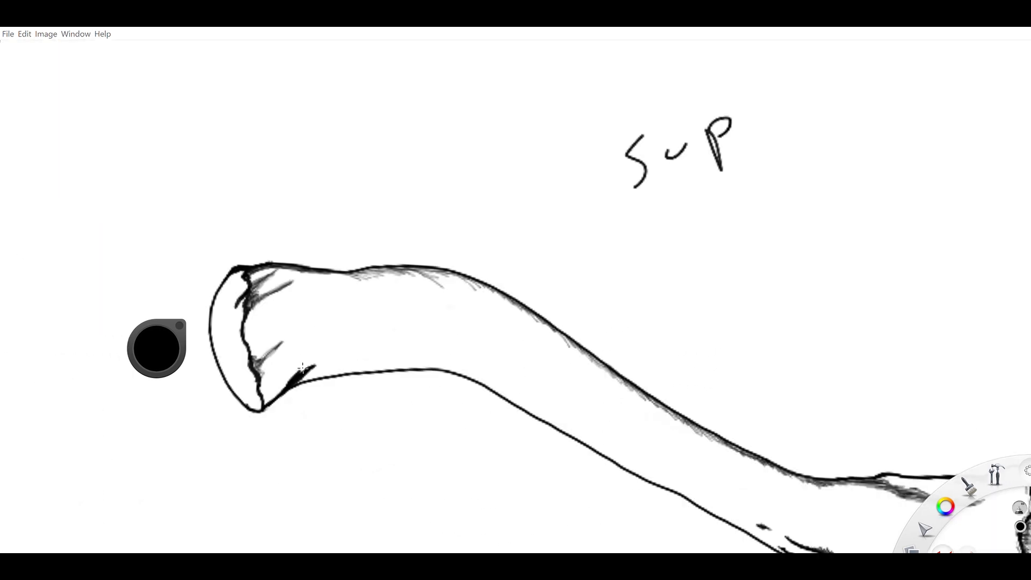
Darken hatching under the rounded right end and along the superior clavicle's shaft
drag(295, 372, 430, 355)
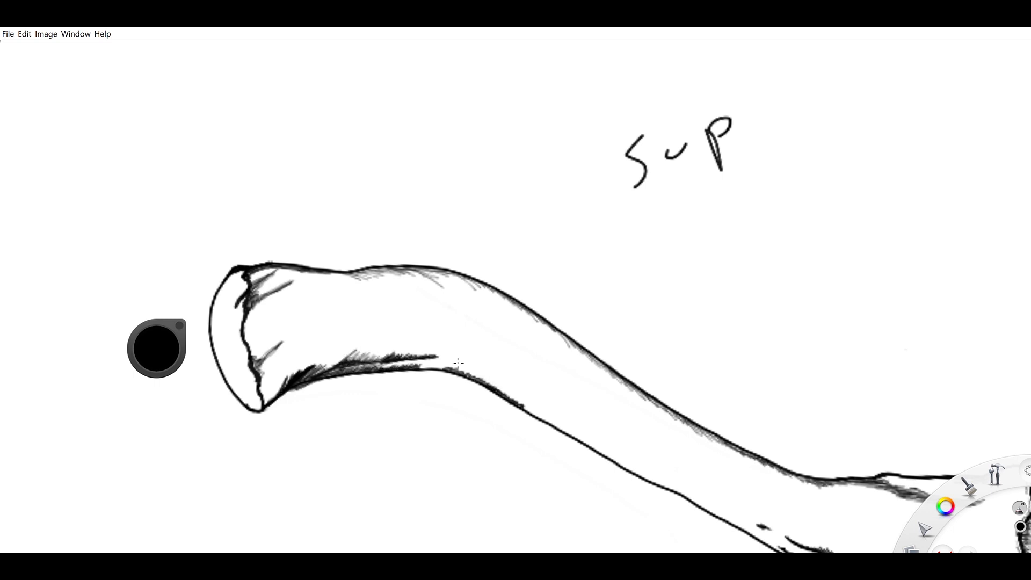
drag(453, 366, 736, 519)
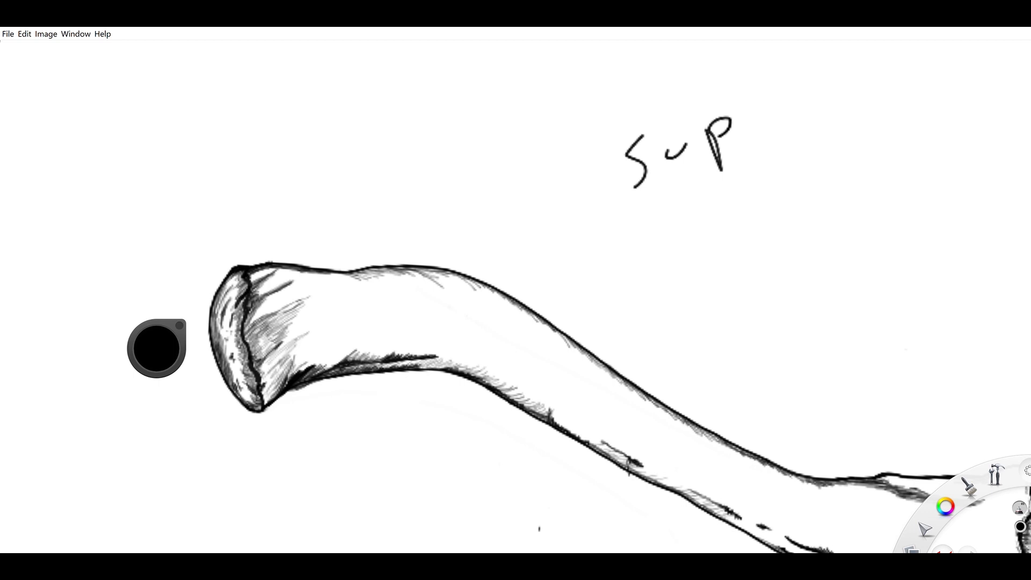
drag(264, 348, 385, 293)
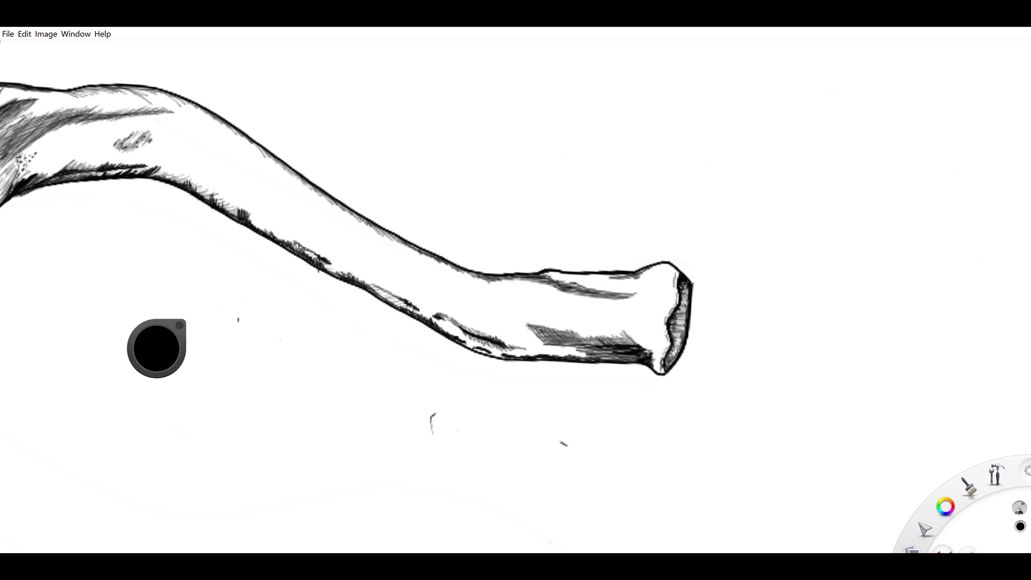
drag(466, 460, 533, 512)
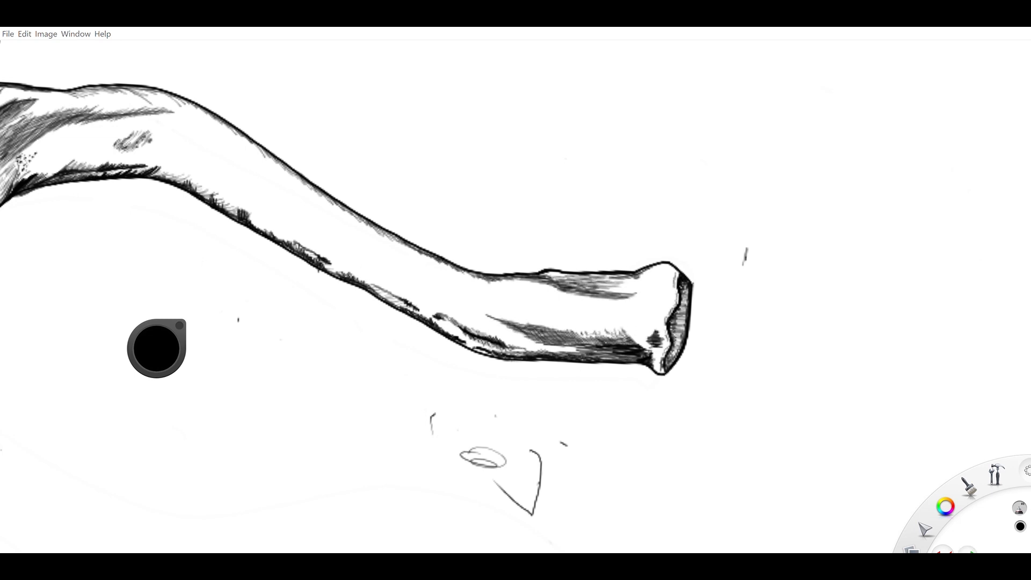
drag(582, 269, 579, 391)
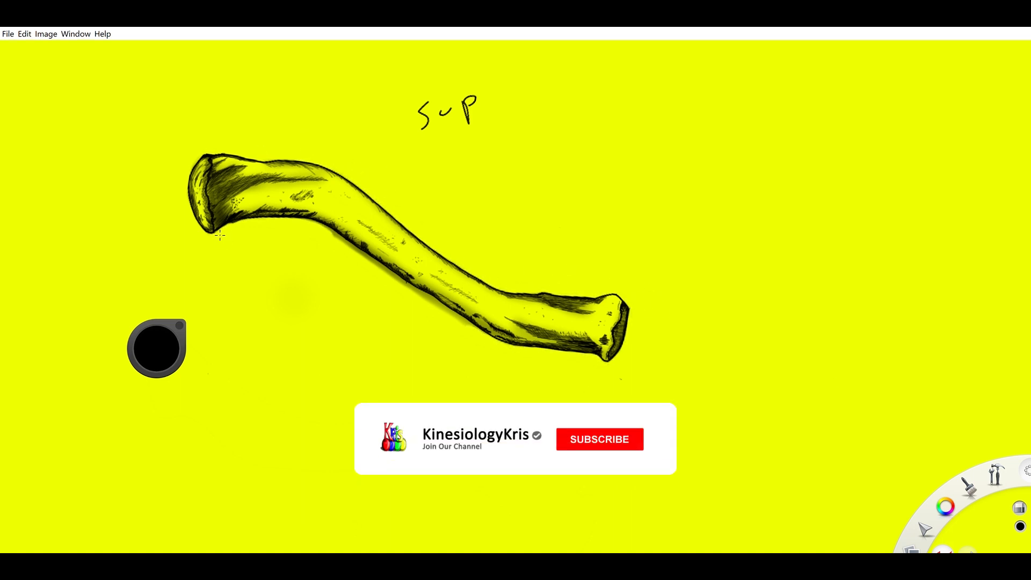
Flood-fill the canvas background around the SUP clavicle drawing with yellow
click(598, 439)
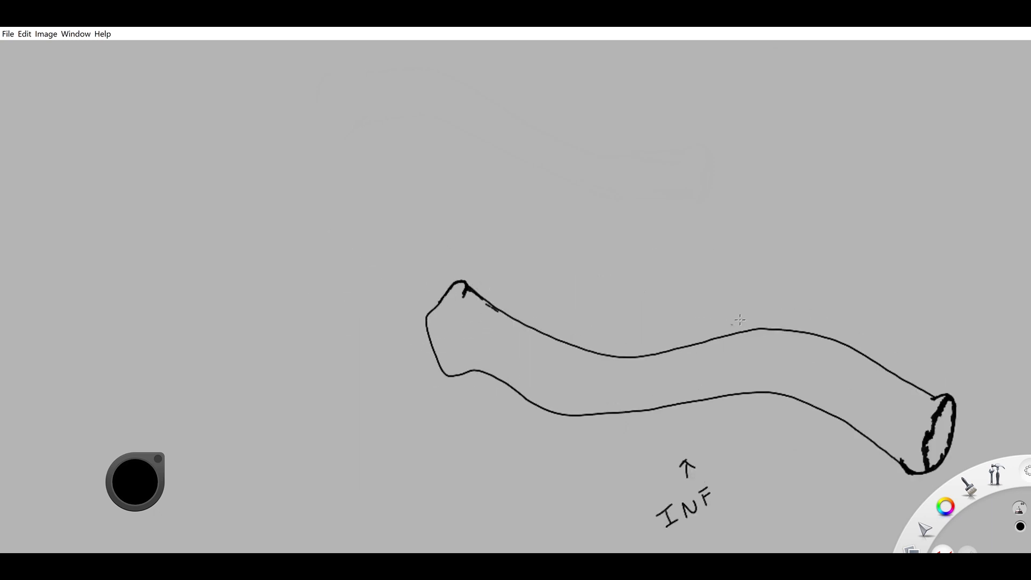
mouse_move(967, 327)
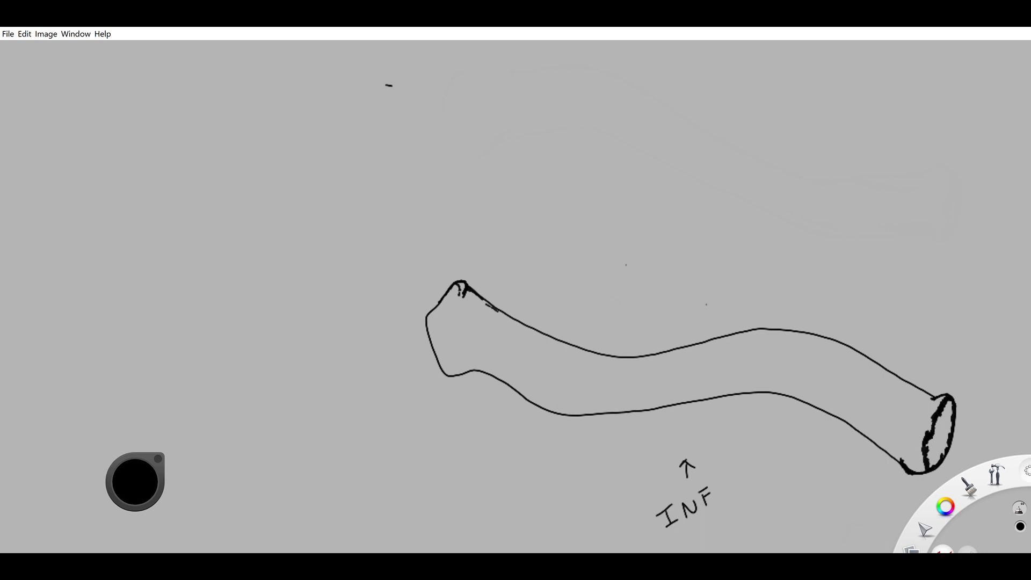
Thicken the INF clavicle's left-end outline and add dark accents along its edges
drag(463, 295, 453, 368)
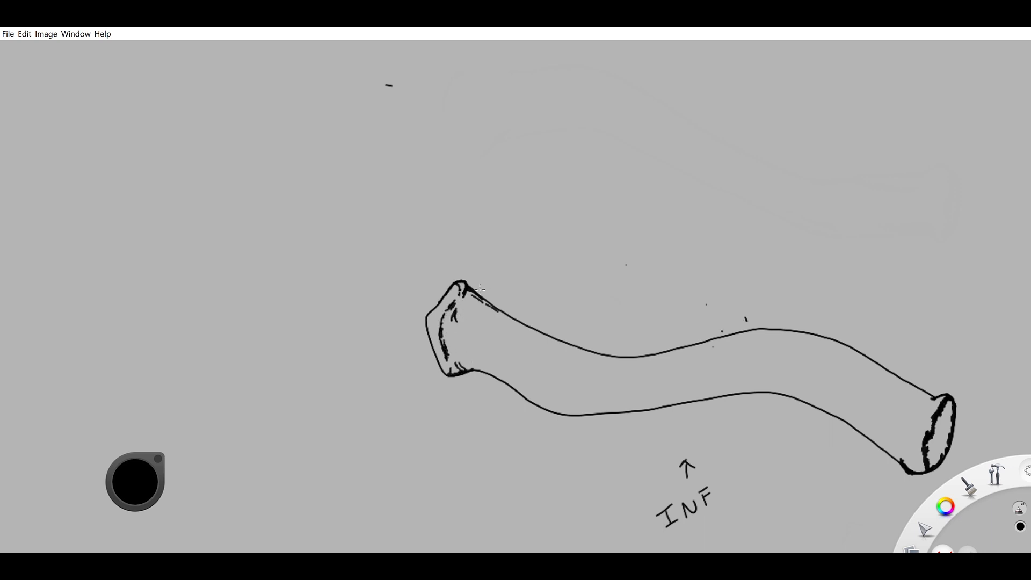
drag(473, 289, 571, 342)
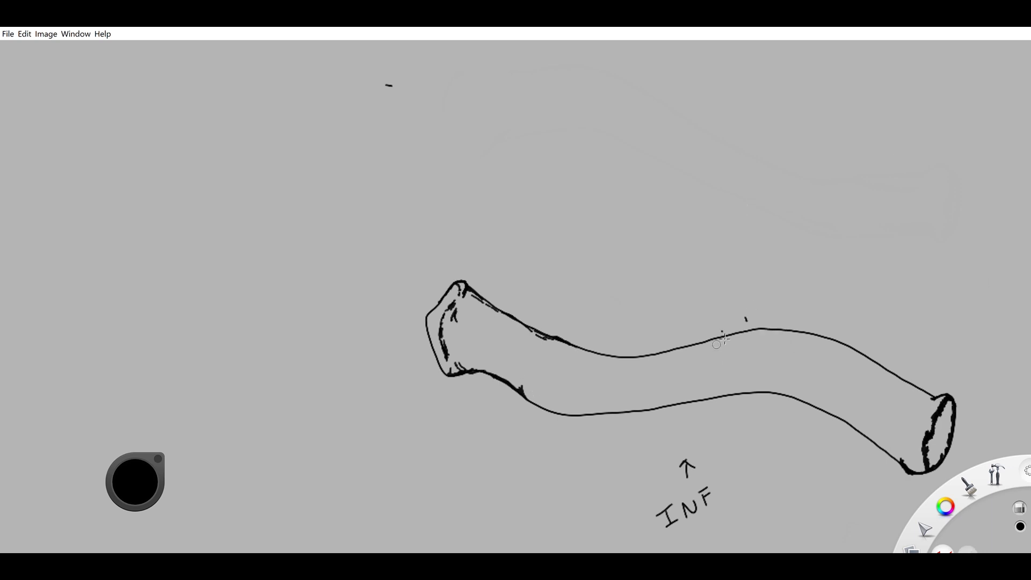
drag(527, 401, 635, 407)
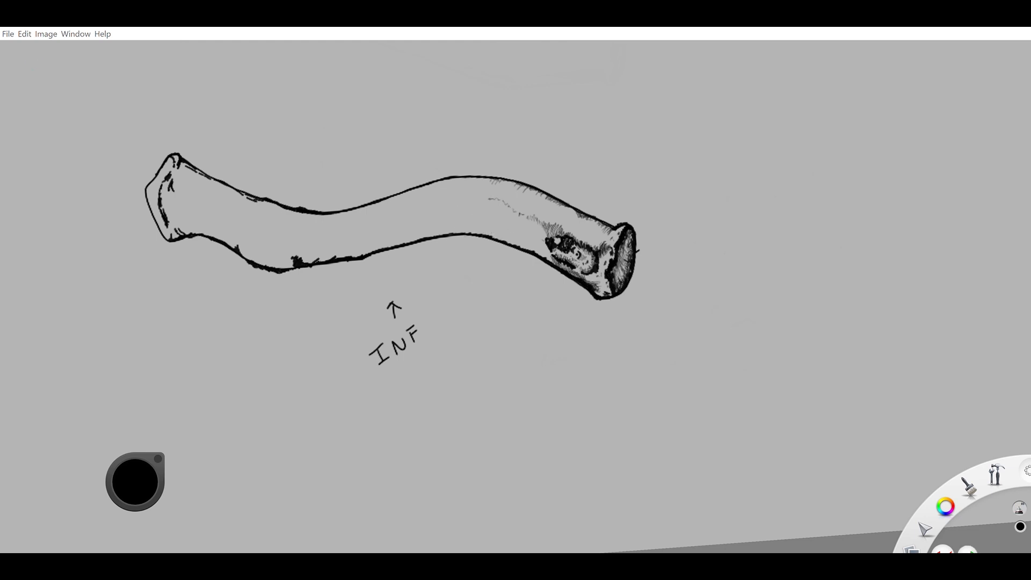
Hatch deeper shading into the INF clavicle's left end and refine the shaft's upper contour
drag(467, 223, 553, 256)
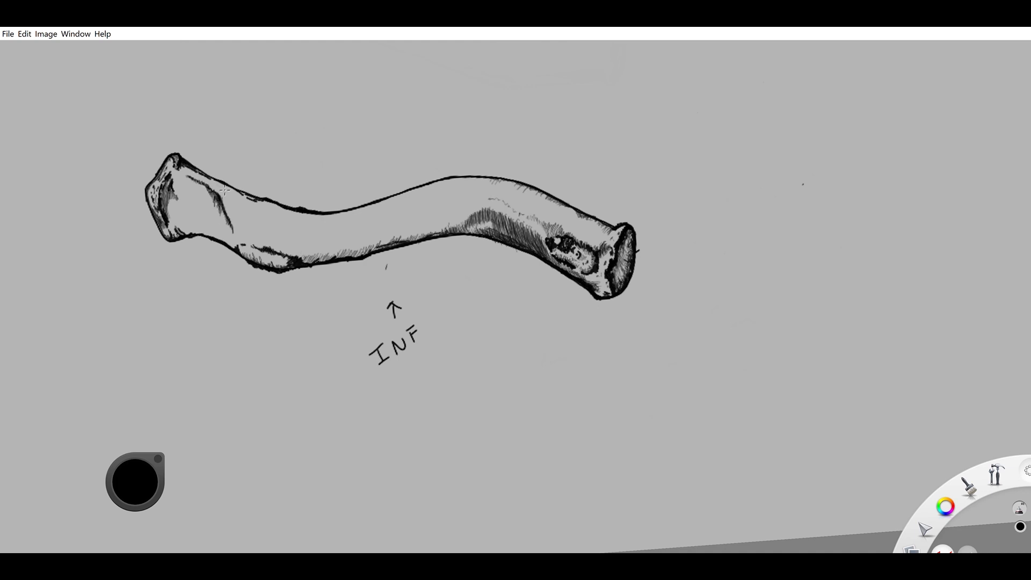
drag(223, 191, 197, 224)
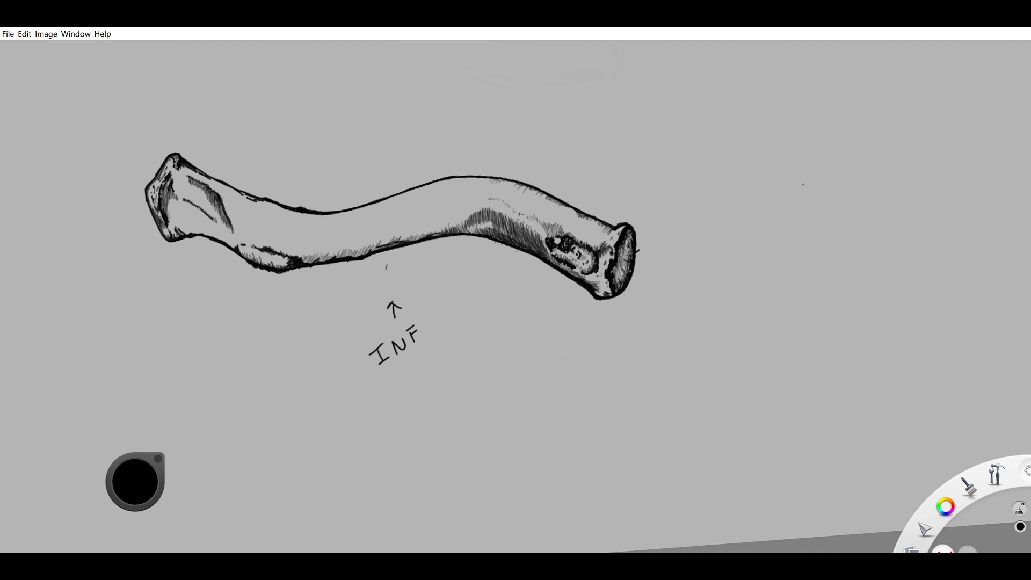
drag(117, 109, 237, 149)
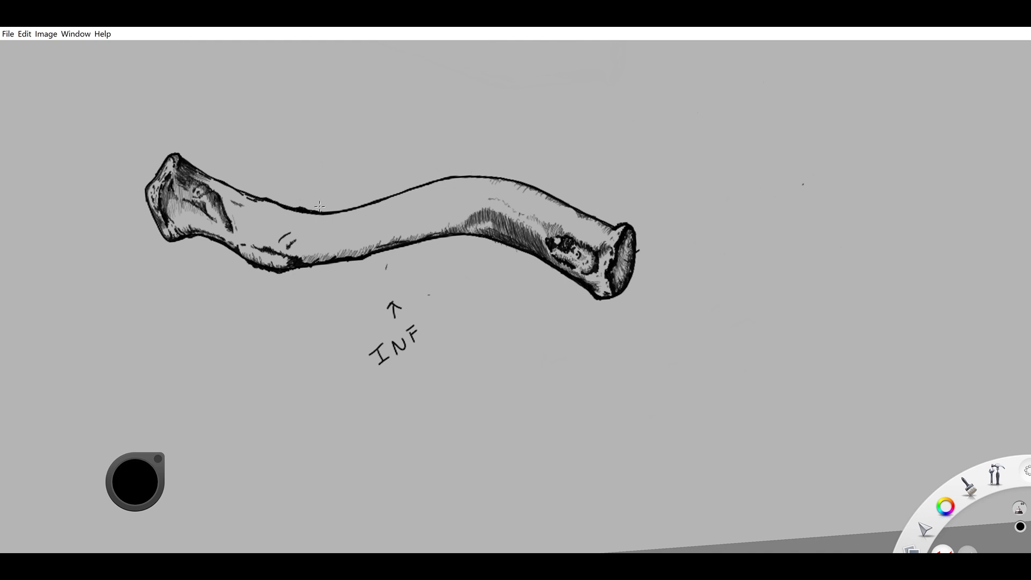
drag(315, 207, 493, 181)
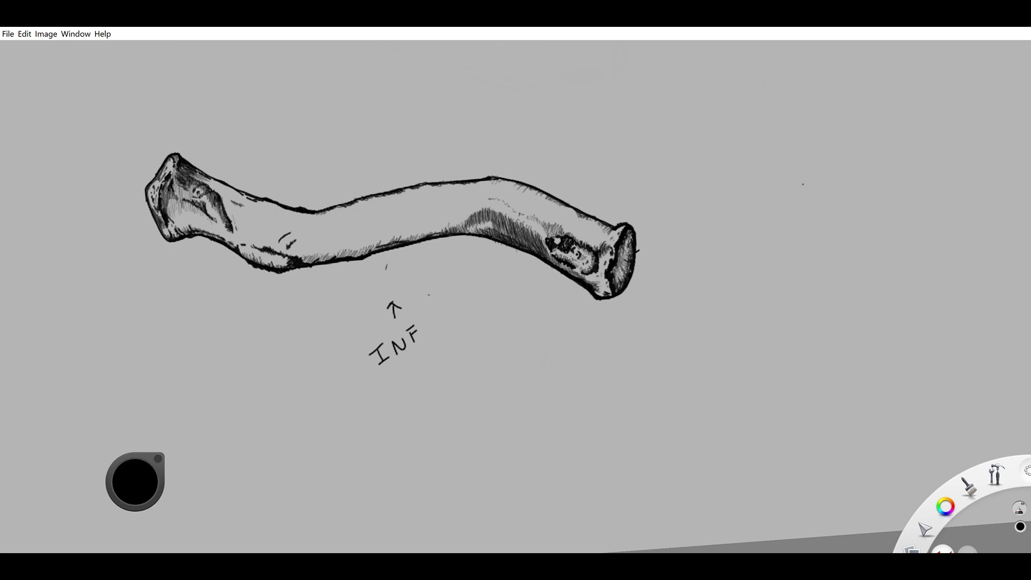
Redraw the INF shaft's top edge with darker tonal shading
drag(335, 220, 467, 200)
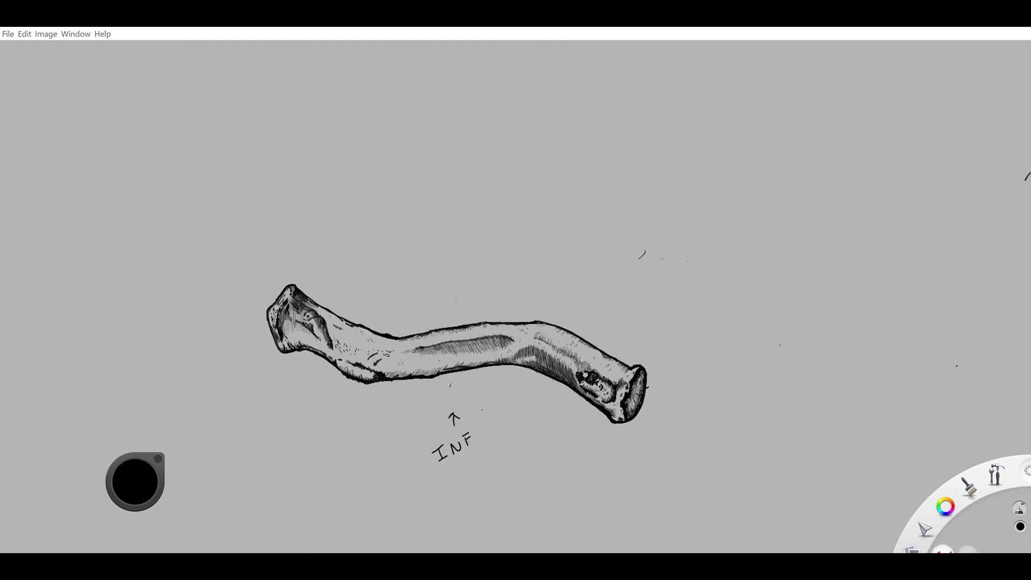
Airbrush a white fill and soft halo around the INF clavicle, then hatch its zoomed left end
drag(578, 354, 632, 408)
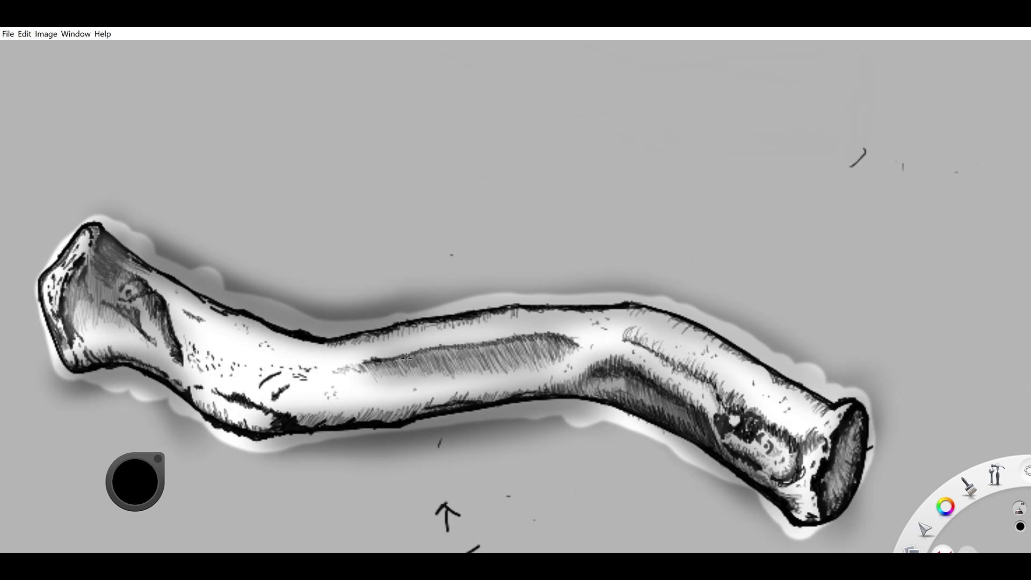
drag(395, 361, 572, 349)
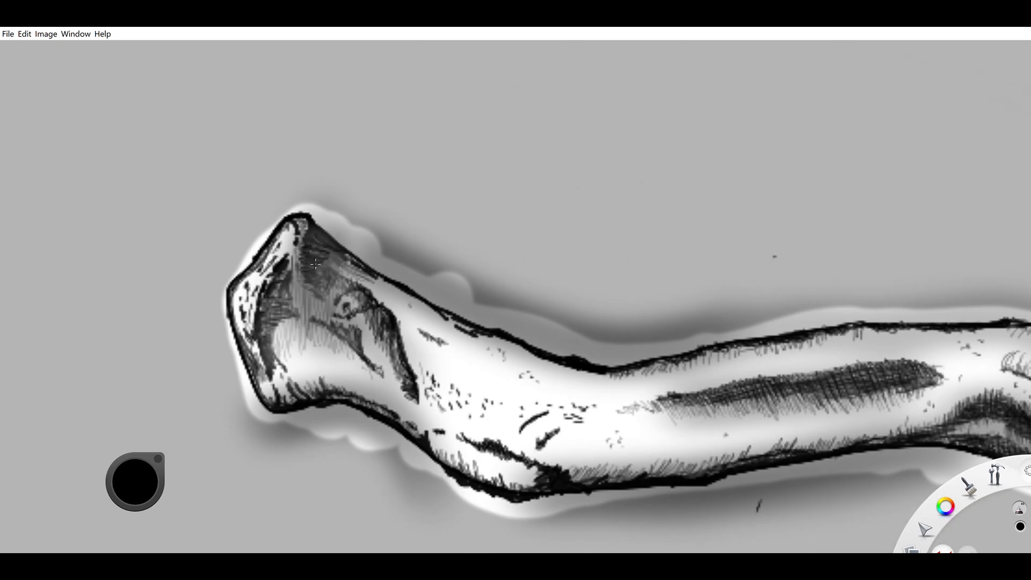
drag(316, 263, 355, 342)
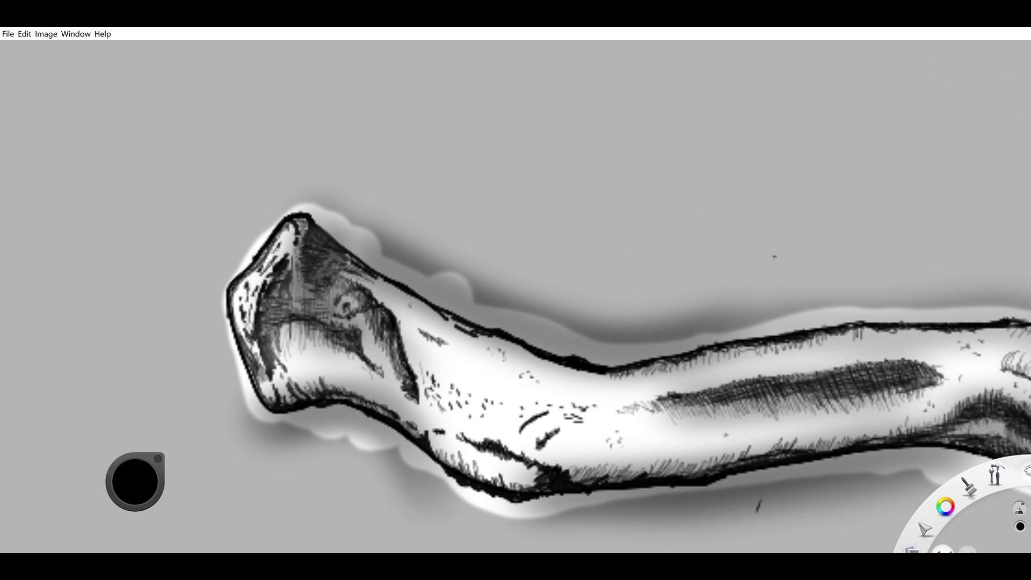